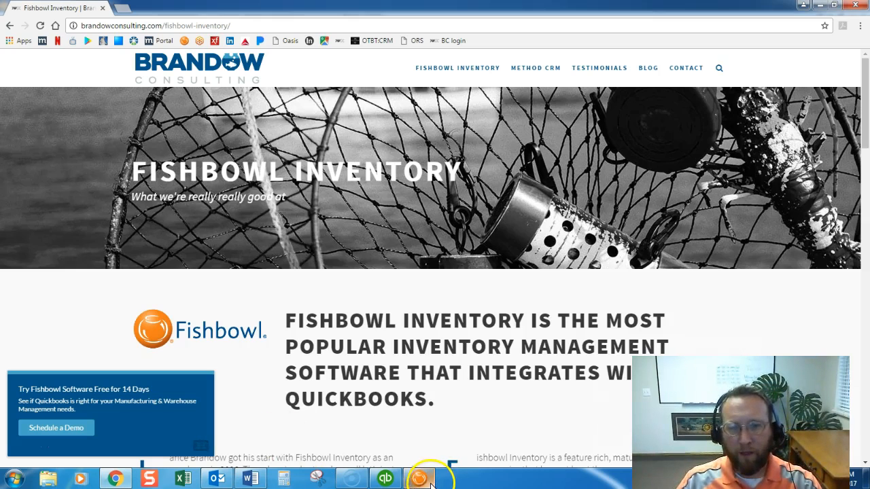
Switch from the browser to the Fishbowl client showing the TX location group details.
{"action": "left_click", "coordinate": [418, 479]}
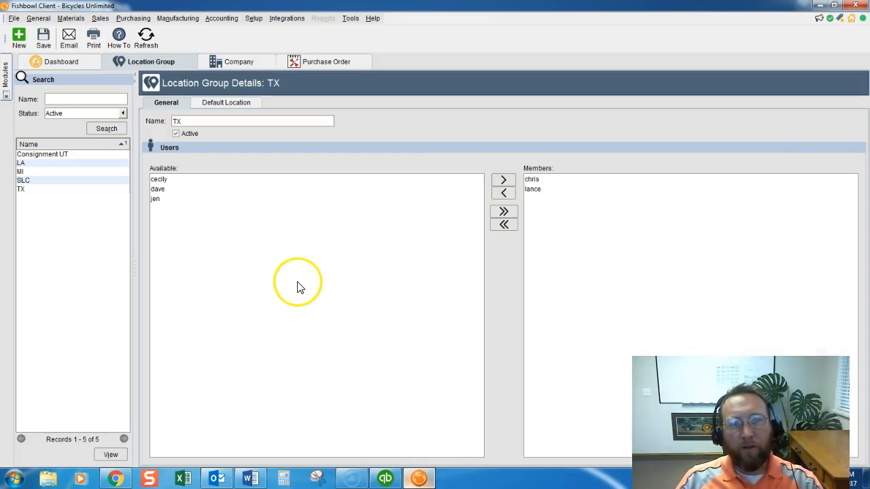
{"action": "mouse_move", "coordinate": [238, 35]}
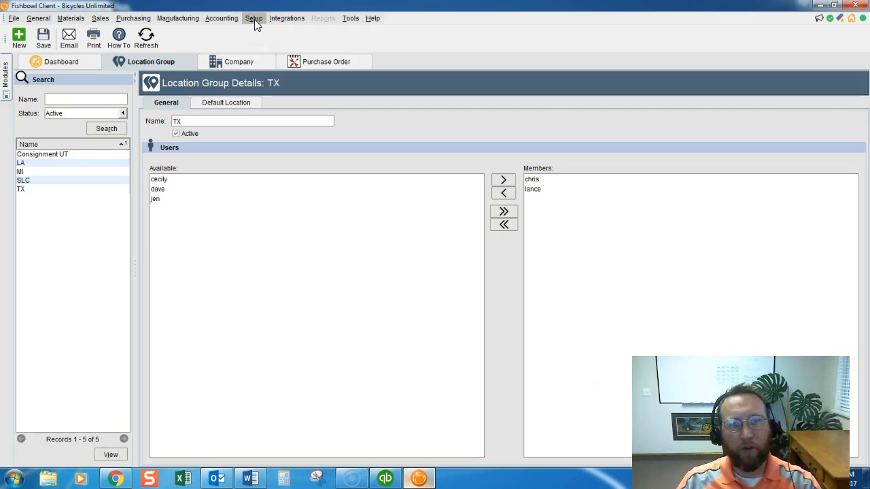
Open the Location module from the Setup menu, filtered to the TX group.
{"action": "left_click", "coordinate": [262, 18]}
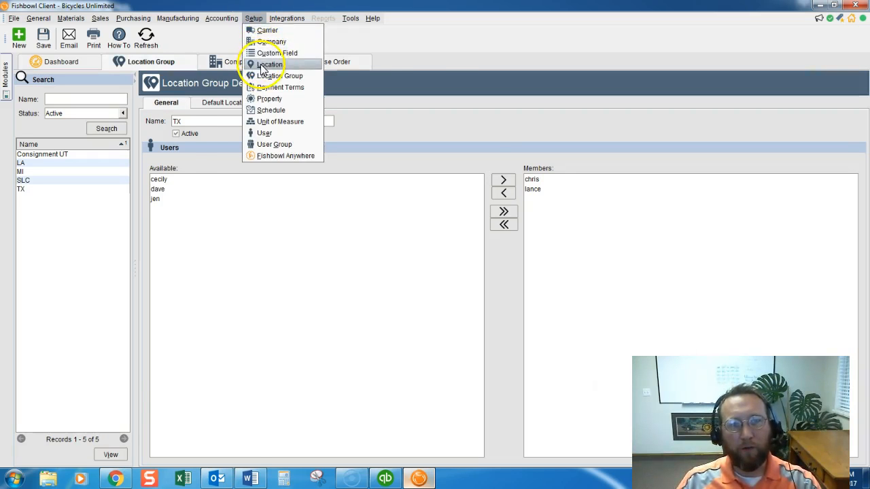
{"action": "left_click", "coordinate": [269, 64]}
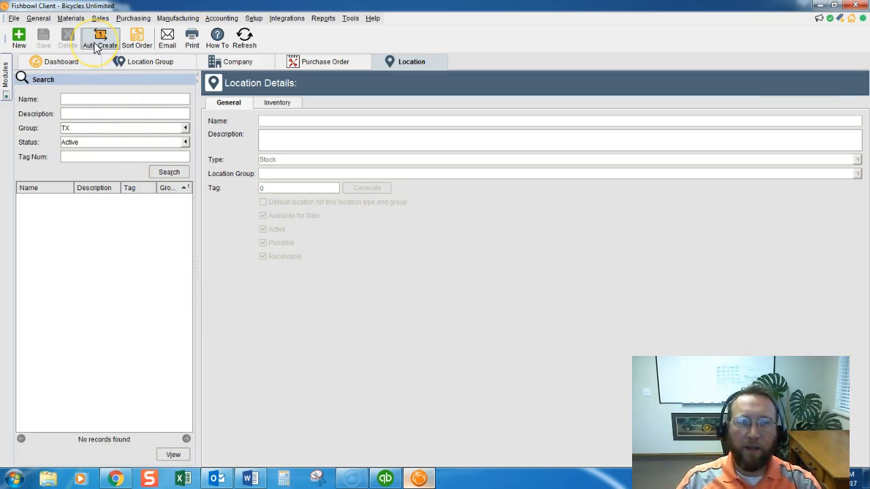
{"action": "mouse_move", "coordinate": [102, 47]}
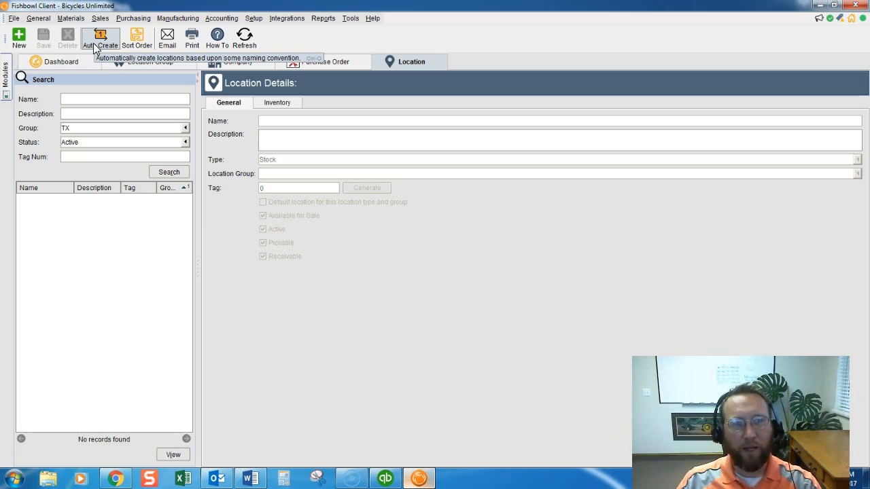
Start the Auto Create Location Names wizard with TX as the location group.
{"action": "left_click", "coordinate": [98, 37]}
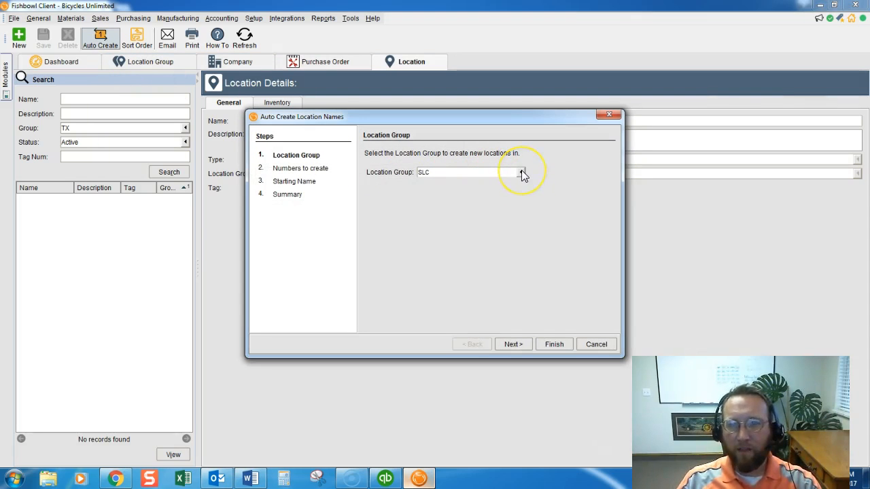
{"action": "left_click", "coordinate": [521, 171]}
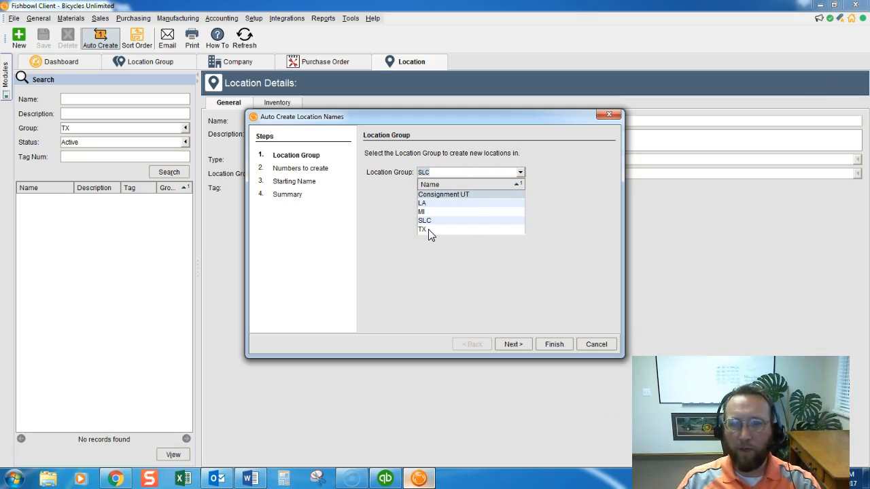
{"action": "left_click", "coordinate": [423, 228]}
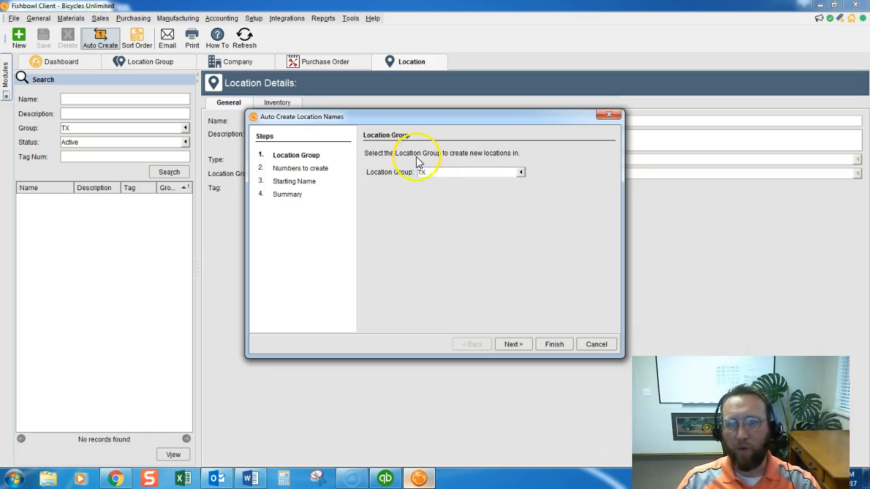
{"action": "mouse_move", "coordinate": [433, 291]}
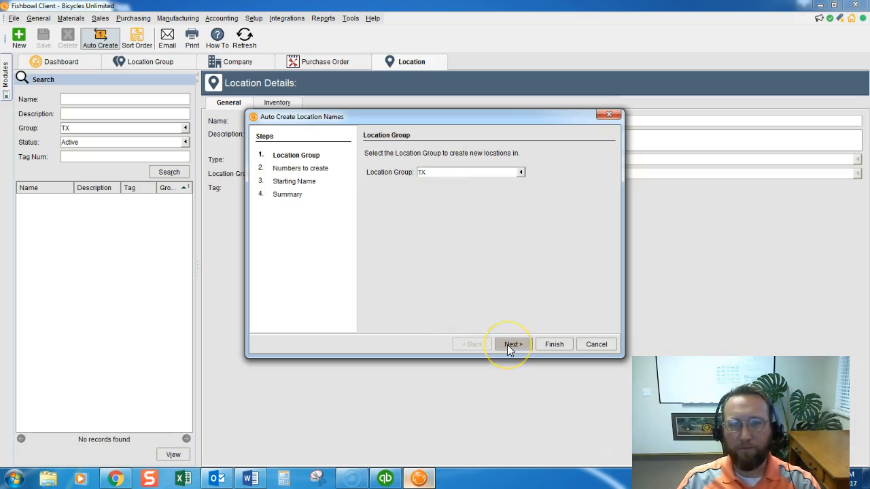
Set the counts to 4 aisles, 5 sections, 3 shelves and 2 positions of Stock locations.
{"action": "left_click", "coordinate": [513, 344]}
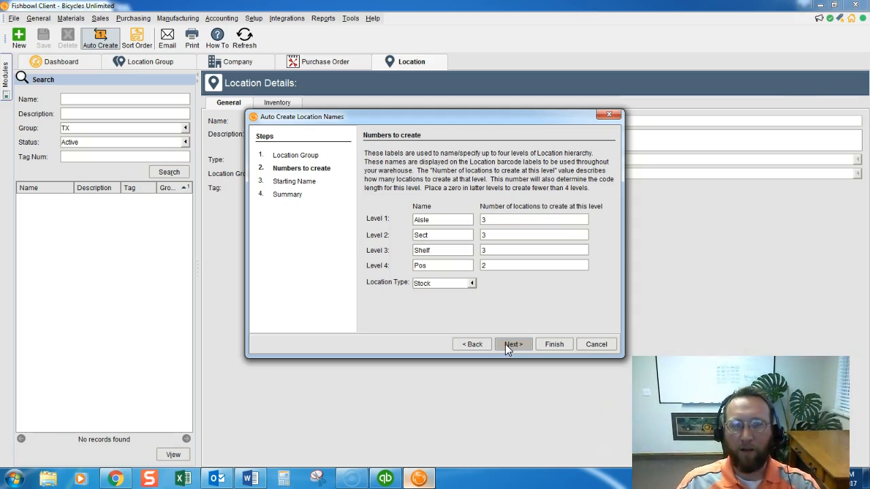
{"action": "mouse_move", "coordinate": [497, 285]}
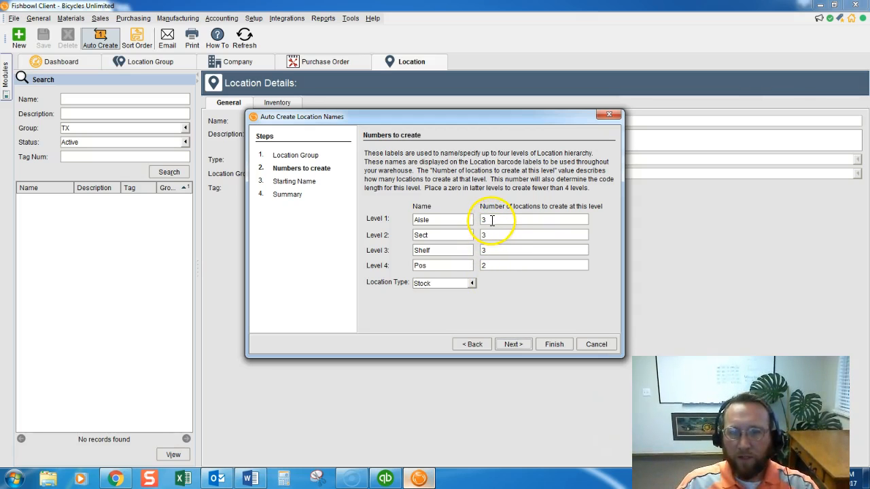
{"action": "left_click", "coordinate": [492, 219]}
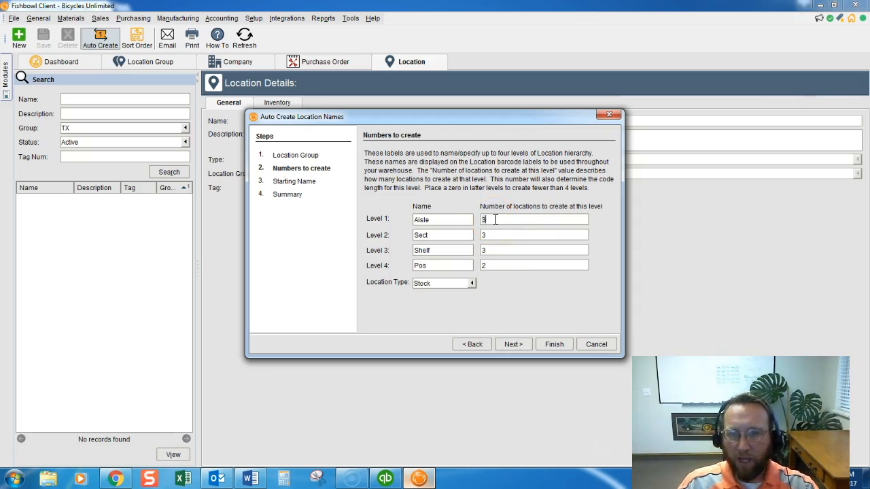
{"action": "type", "text": "4"}
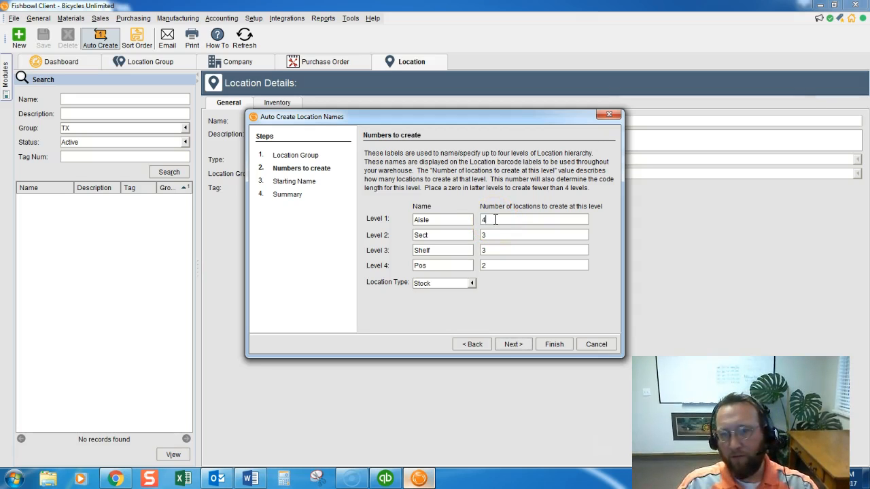
{"action": "mouse_move", "coordinate": [501, 236]}
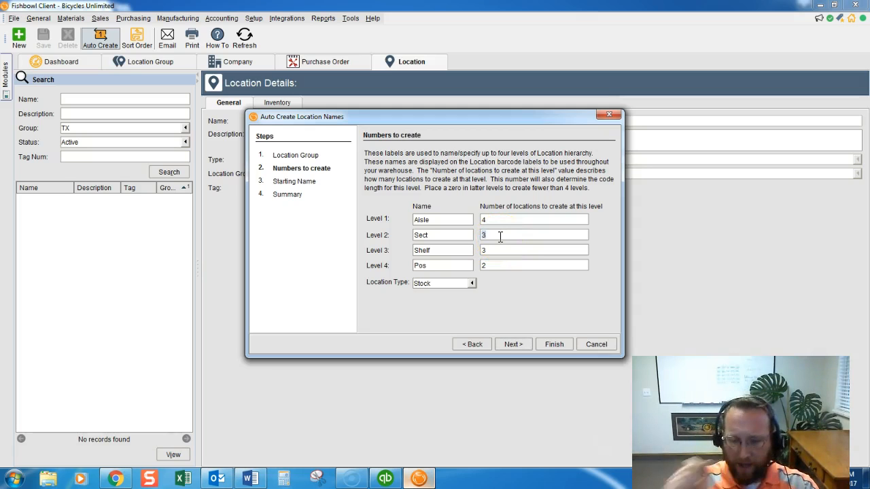
{"action": "type", "text": "5"}
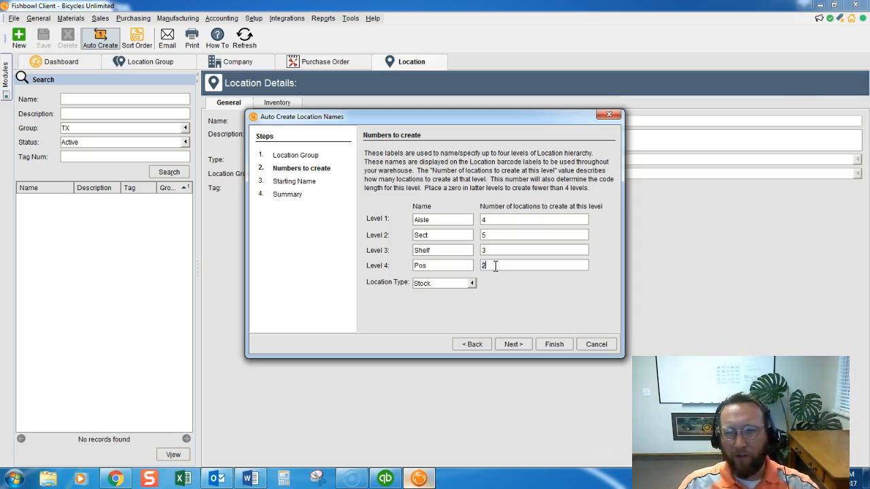
{"action": "mouse_move", "coordinate": [476, 255]}
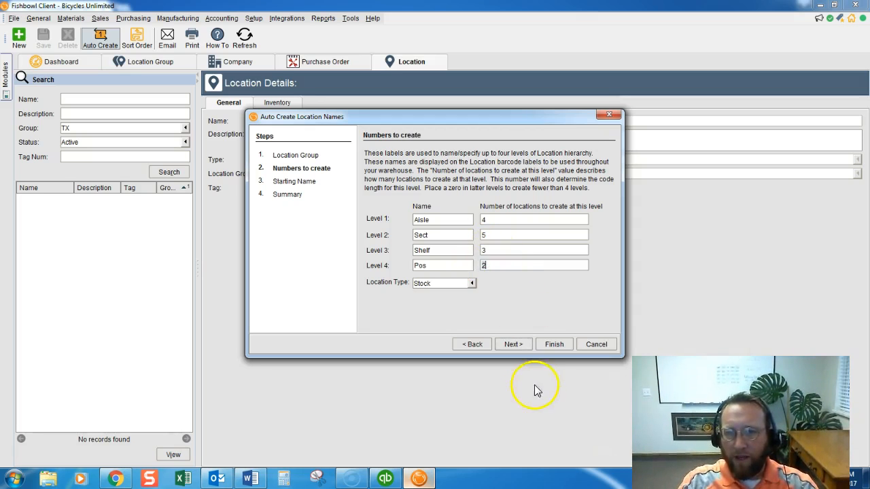
{"action": "mouse_move", "coordinate": [514, 344]}
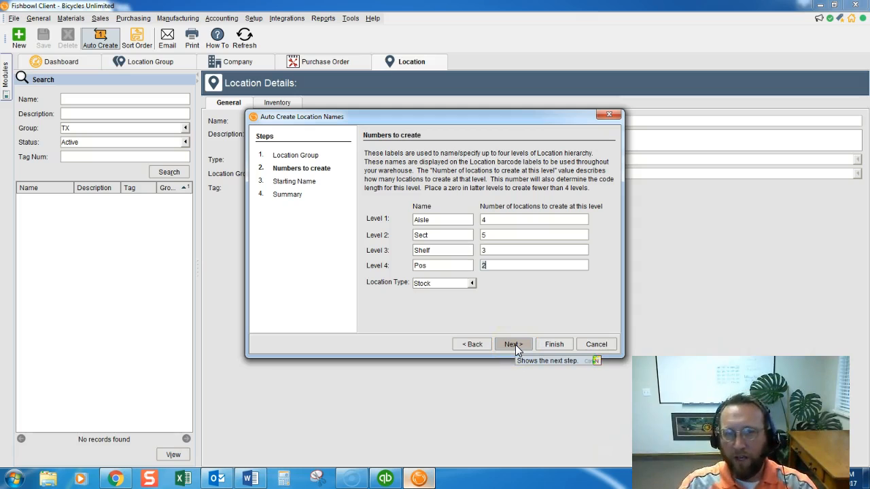
{"action": "left_click", "coordinate": [513, 344]}
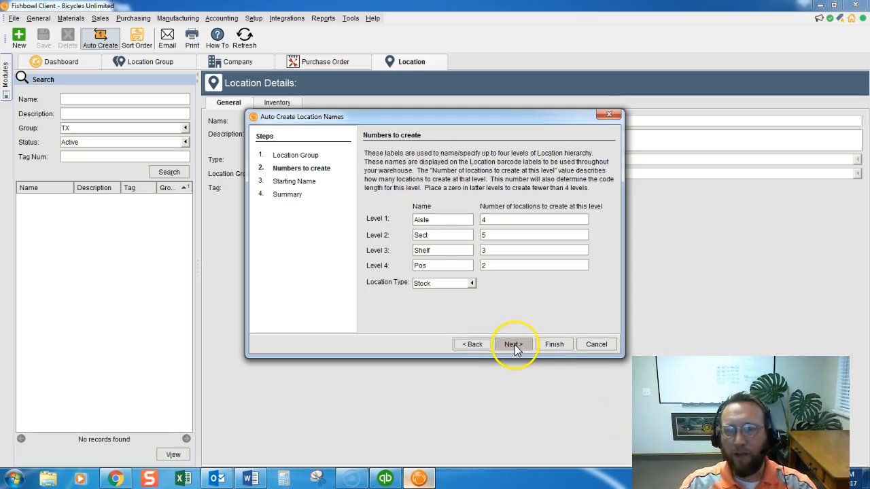
Set the level starting characters 1, a, 1, A and finish creating the 120 TX locations.
{"action": "left_click", "coordinate": [513, 344]}
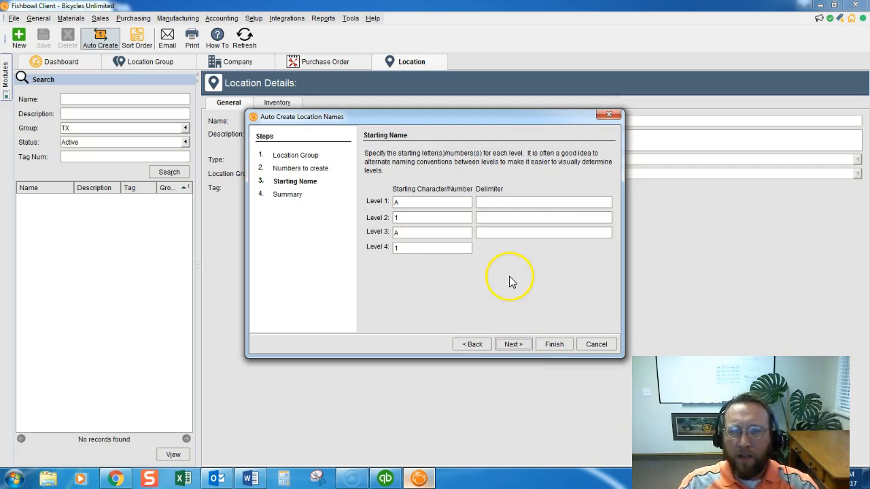
{"action": "left_click", "coordinate": [503, 202]}
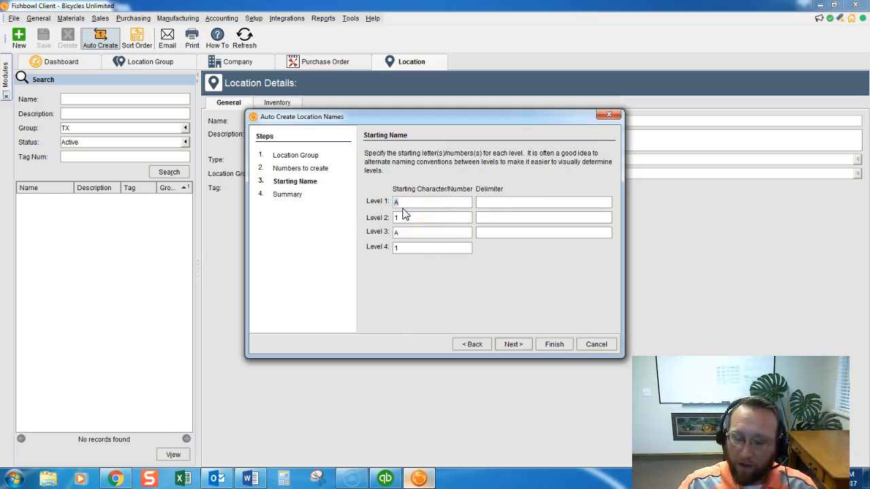
{"action": "type", "text": "1"}
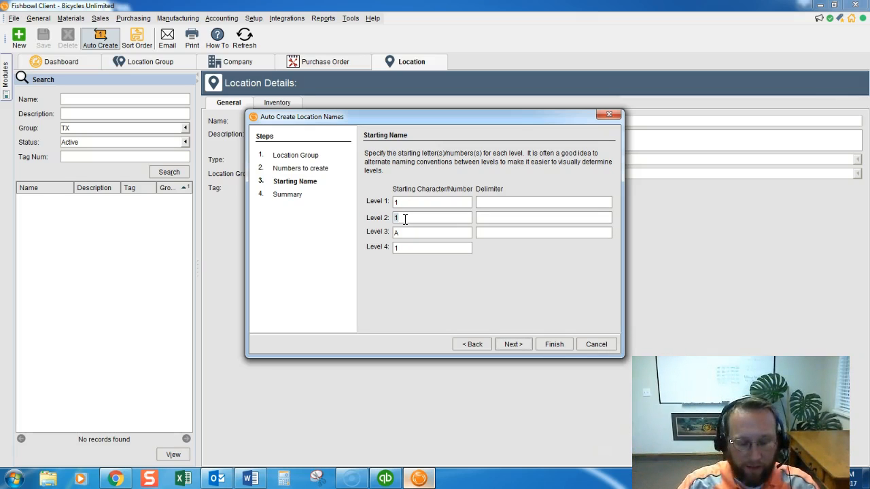
{"action": "type", "text": "a"}
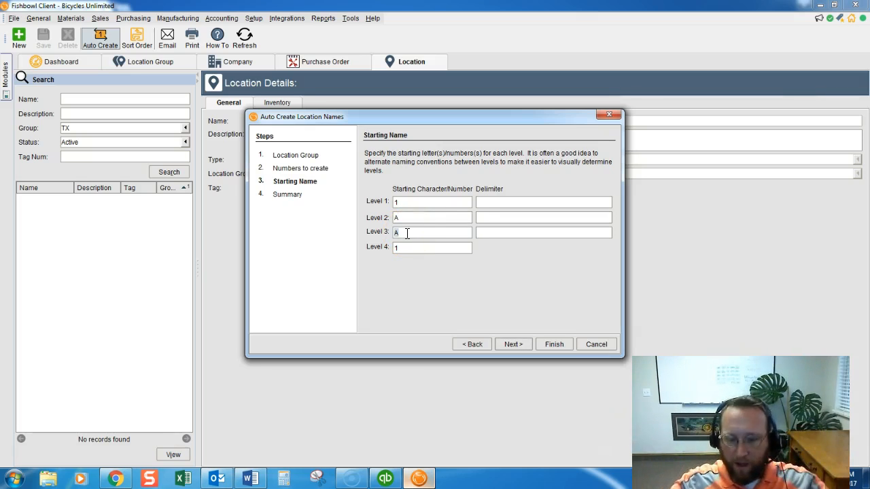
{"action": "type", "text": "1"}
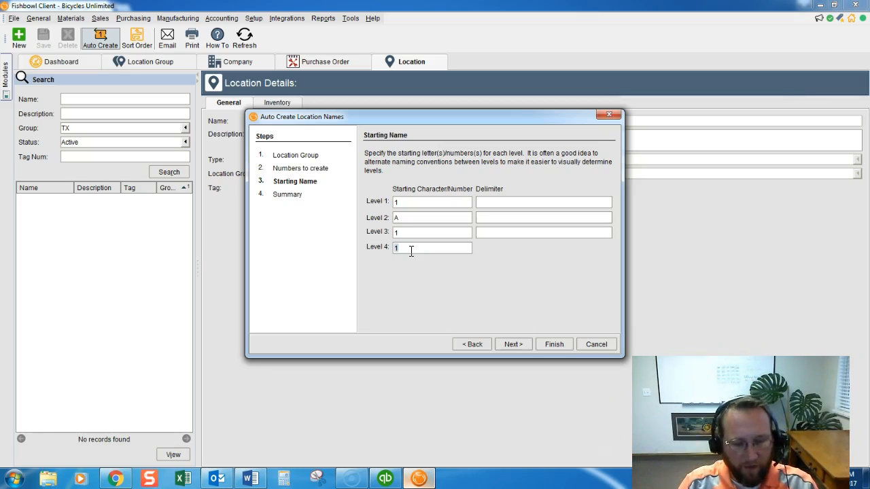
{"action": "type", "text": "a"}
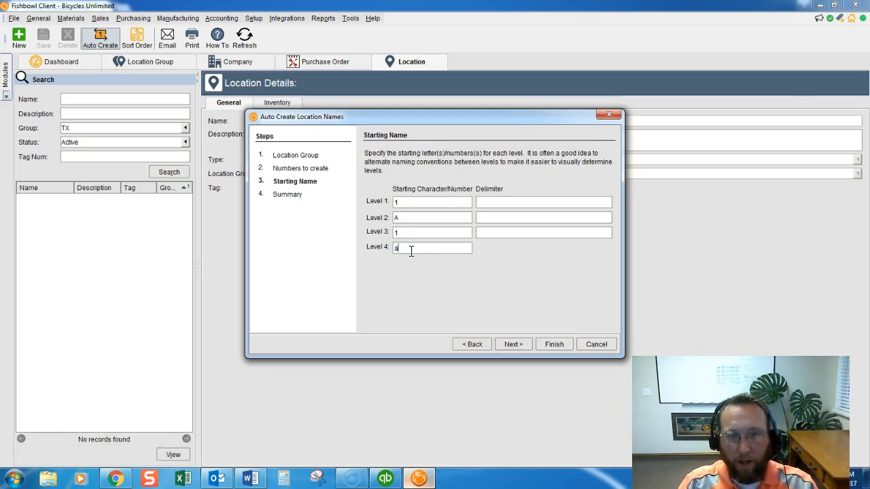
{"action": "type", "text": "A"}
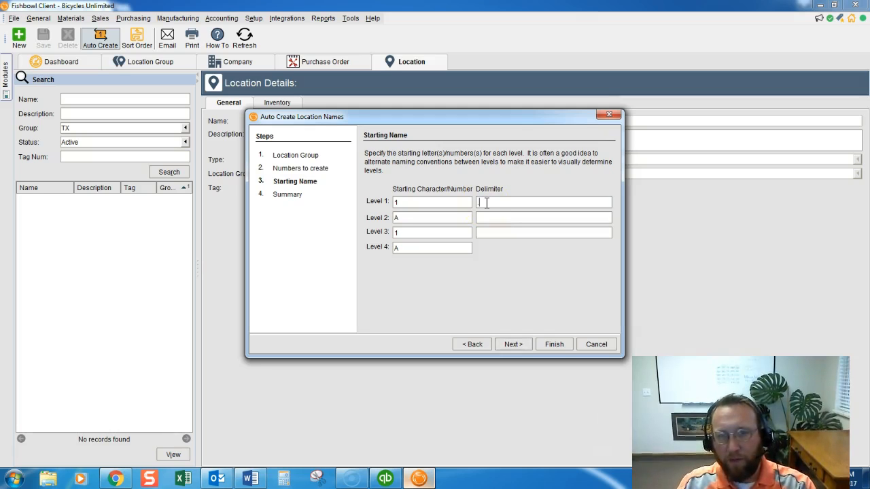
{"action": "mouse_move", "coordinate": [525, 220]}
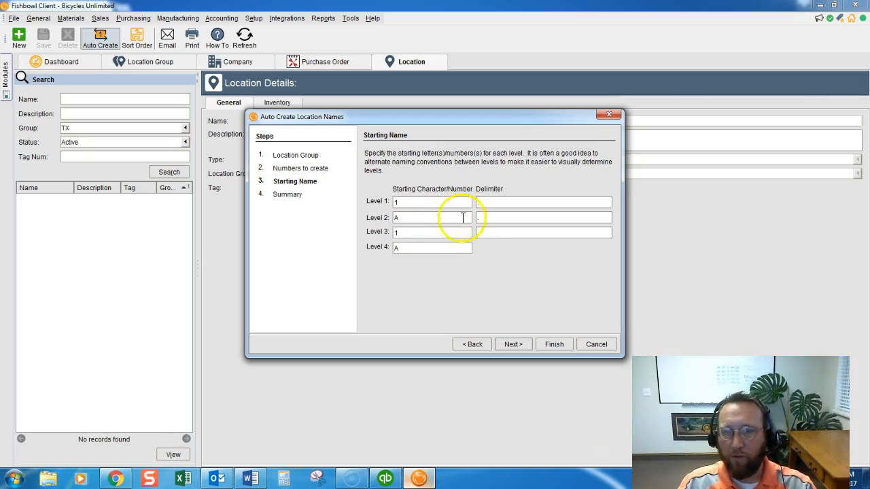
{"action": "mouse_move", "coordinate": [492, 201]}
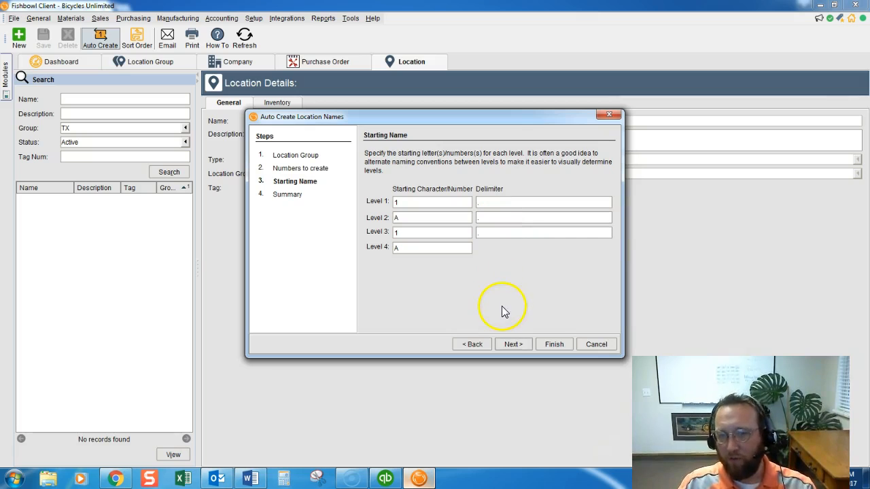
{"action": "left_click", "coordinate": [514, 344]}
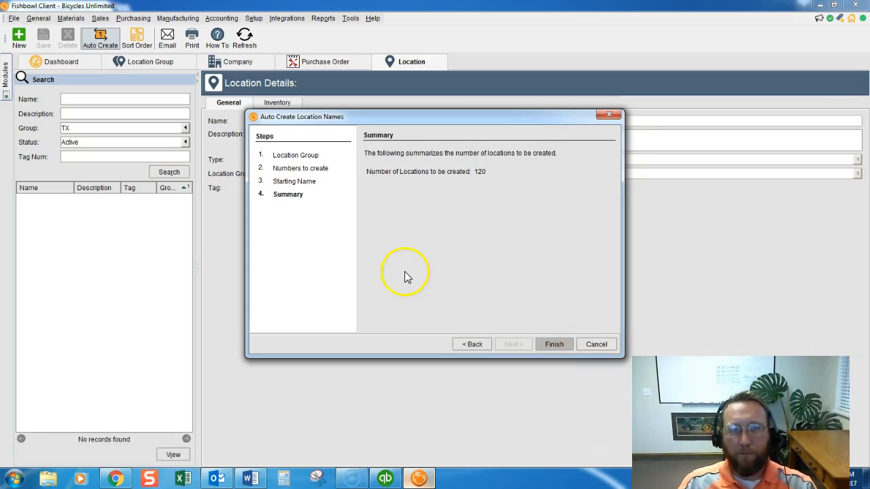
{"action": "left_click", "coordinate": [555, 344]}
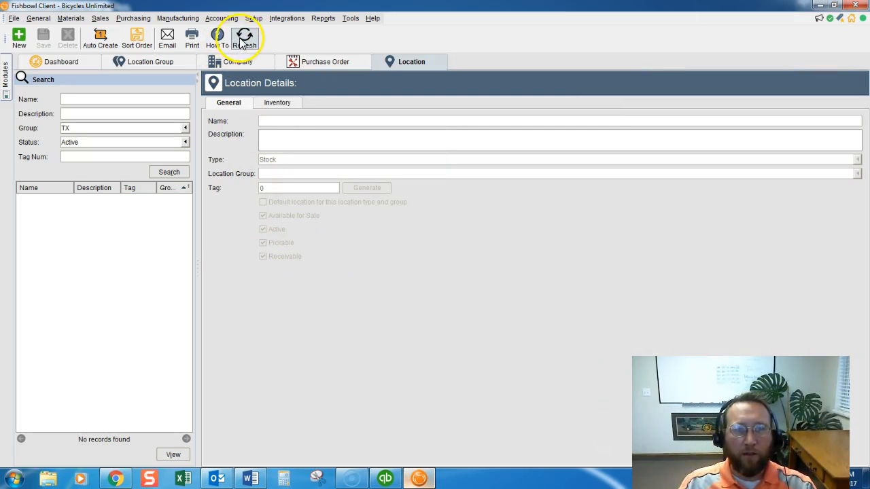
{"action": "mouse_move", "coordinate": [181, 155]}
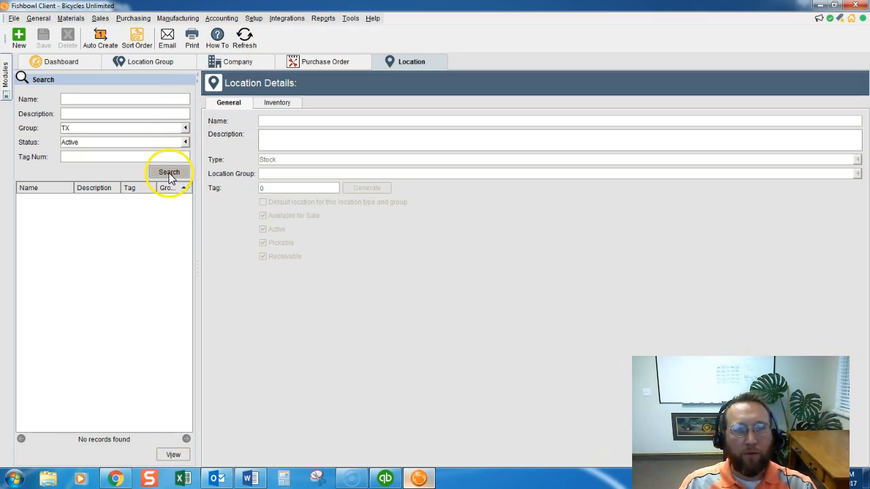
List all the new TX locations, such as 1.A.1.A, in the location search.
{"action": "left_click", "coordinate": [182, 128]}
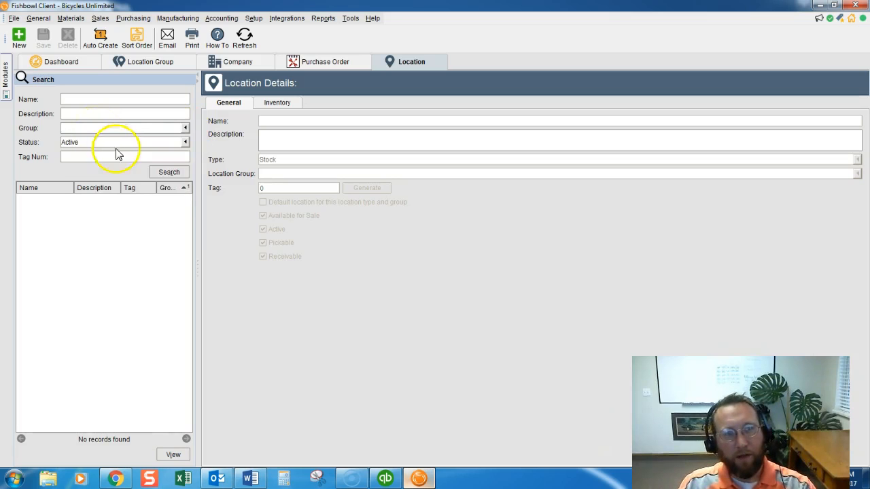
{"action": "left_click", "coordinate": [169, 171]}
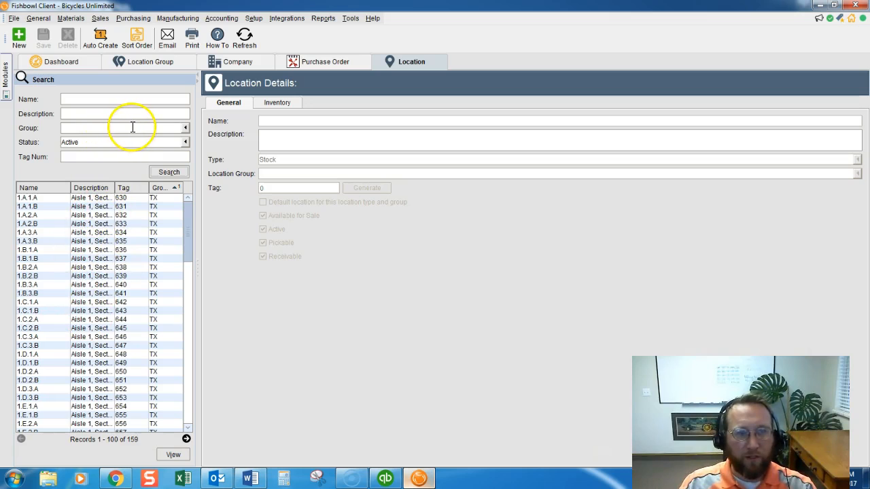
{"action": "mouse_move", "coordinate": [28, 242]}
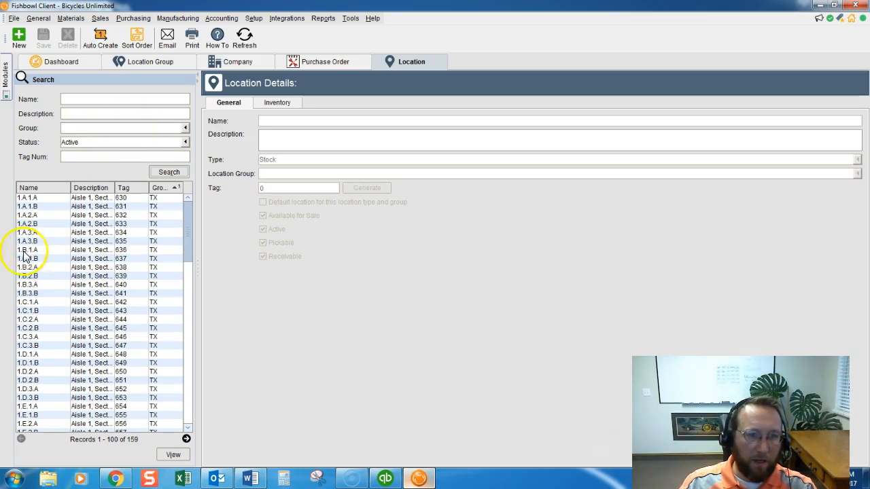
{"action": "mouse_move", "coordinate": [104, 209]}
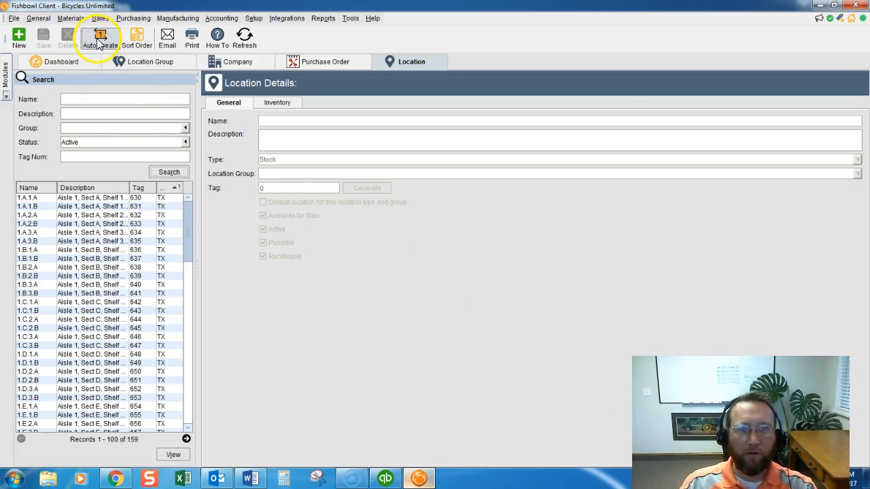
Start another Auto Create batch targeting the TX location group.
{"action": "left_click", "coordinate": [98, 35]}
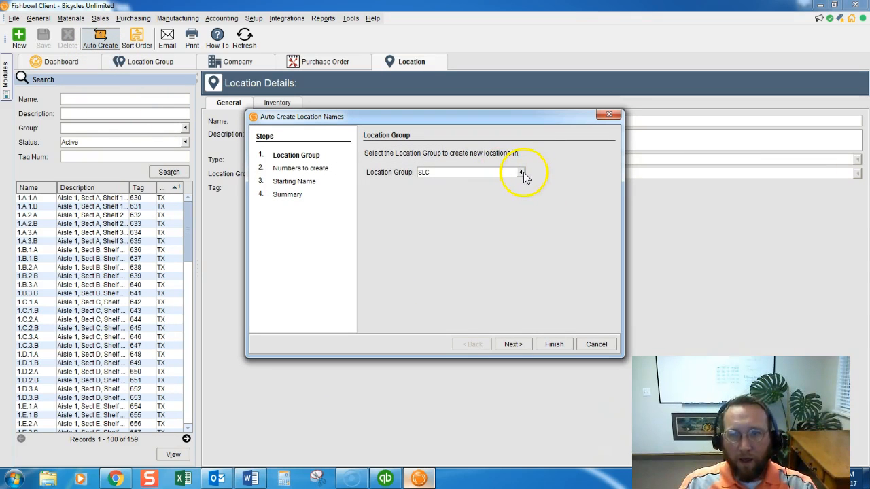
{"action": "left_click", "coordinate": [521, 171]}
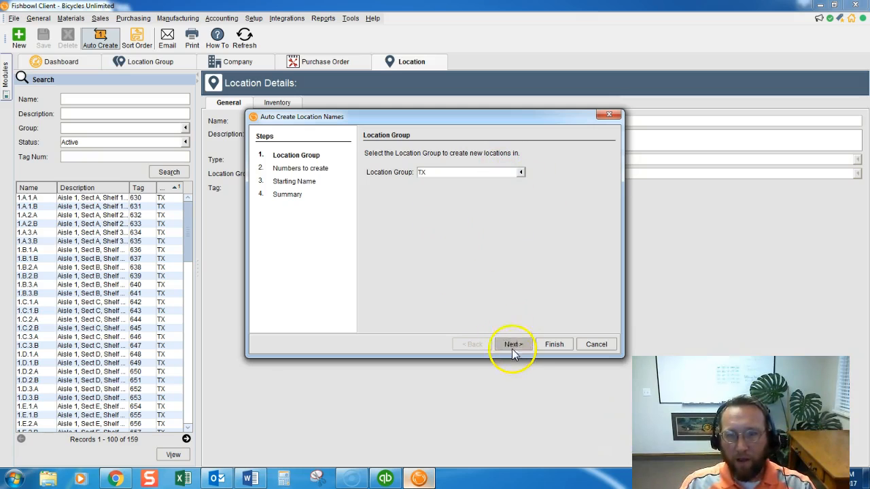
{"action": "left_click", "coordinate": [513, 344]}
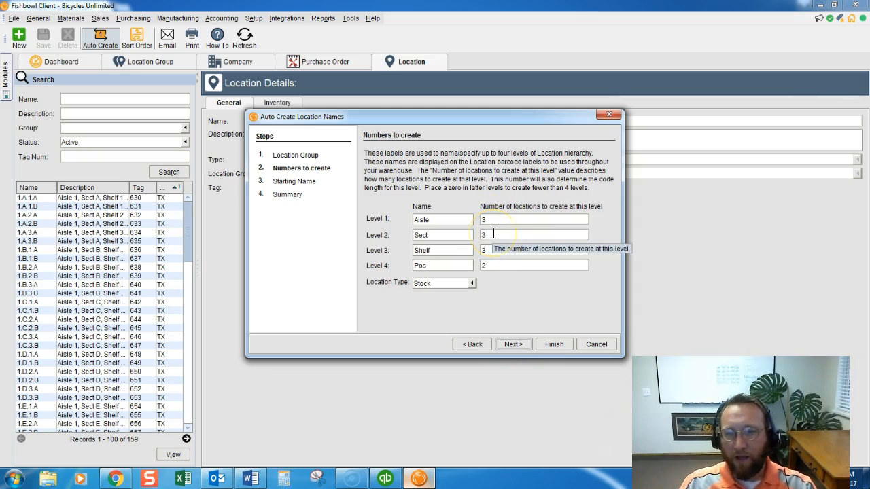
Set the counts to 3 aisles and 10 sections with shelf and position at 0.
{"action": "type", "text": "10"}
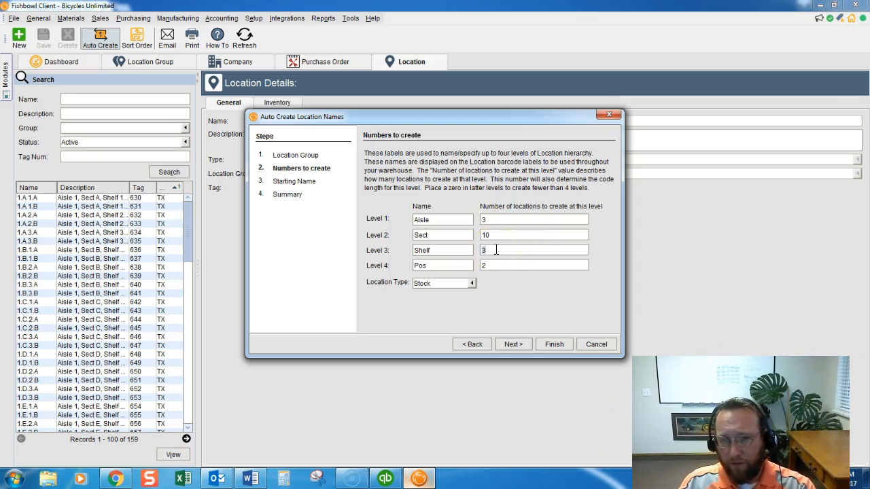
{"action": "left_click", "coordinate": [496, 265]}
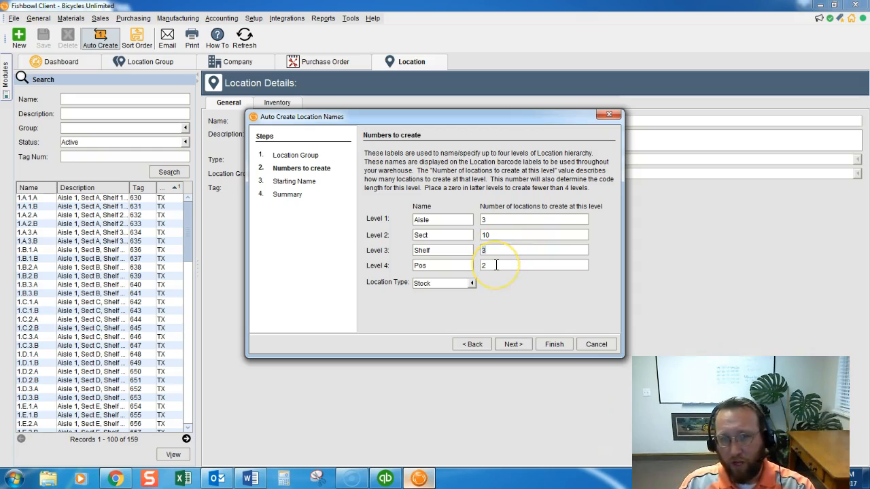
{"action": "key", "text": "Backspace"}
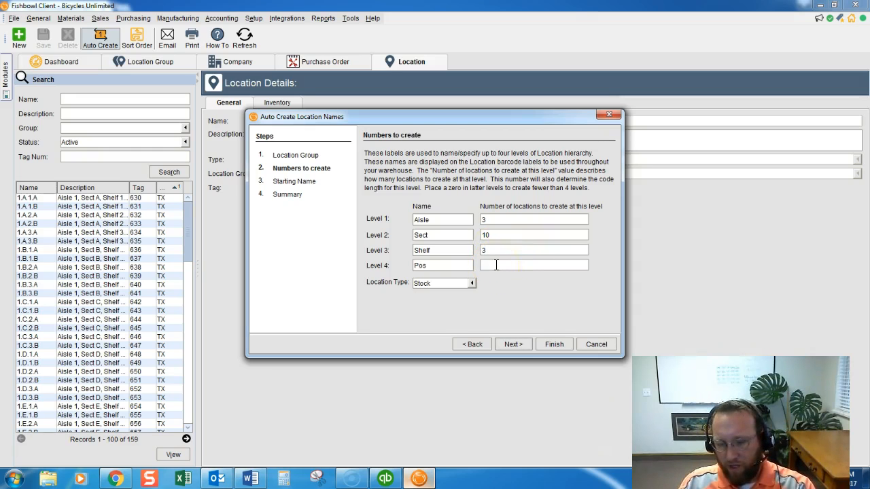
{"action": "type", "text": "0"}
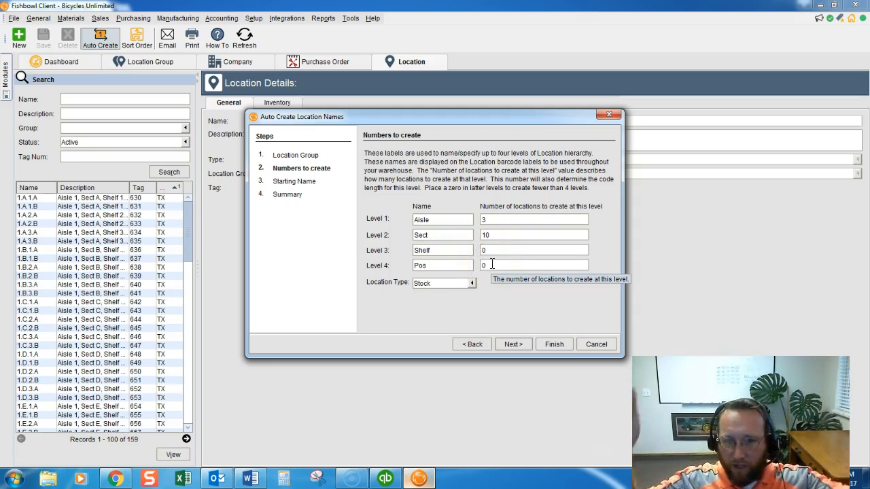
{"action": "mouse_move", "coordinate": [512, 344]}
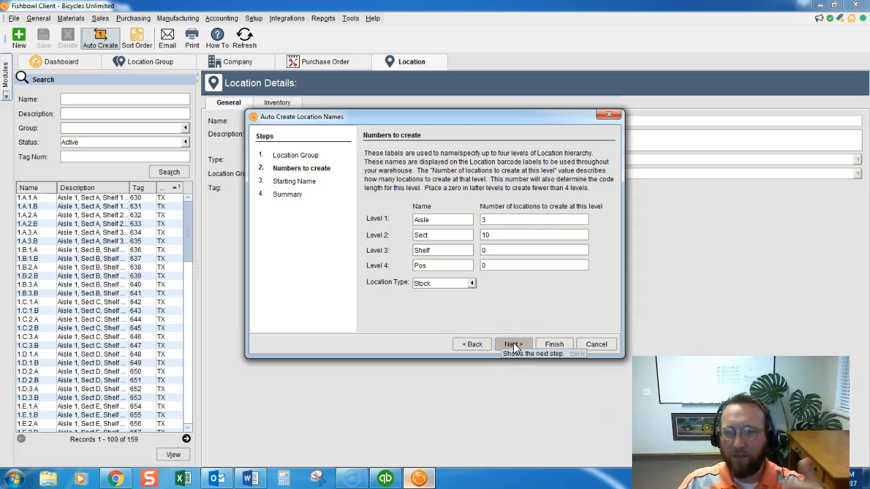
{"action": "left_click", "coordinate": [514, 344]}
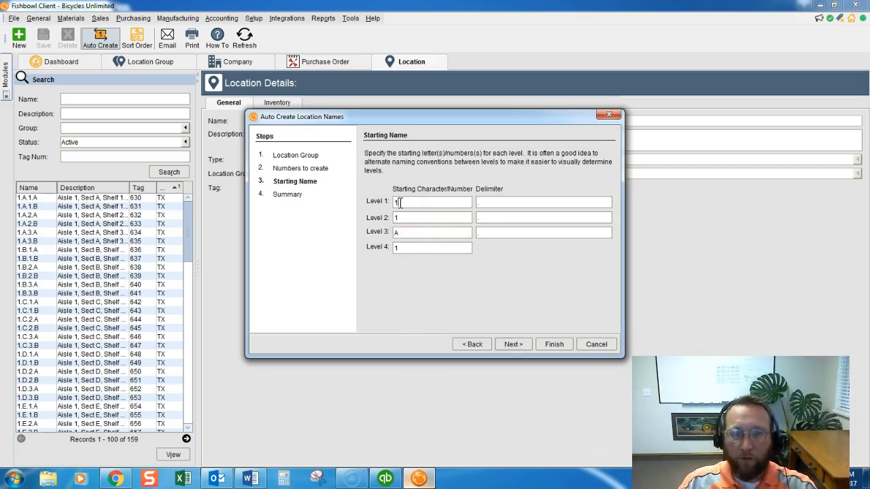
Use lowercase 'a' for sections and finish creating the 30 locations like 1.a and 1.b.
{"action": "type", "text": "a"}
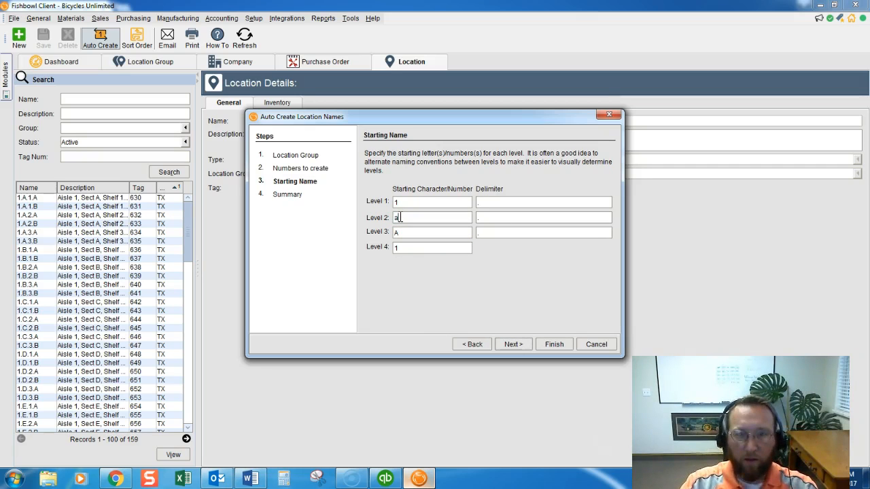
{"action": "left_click", "coordinate": [513, 344]}
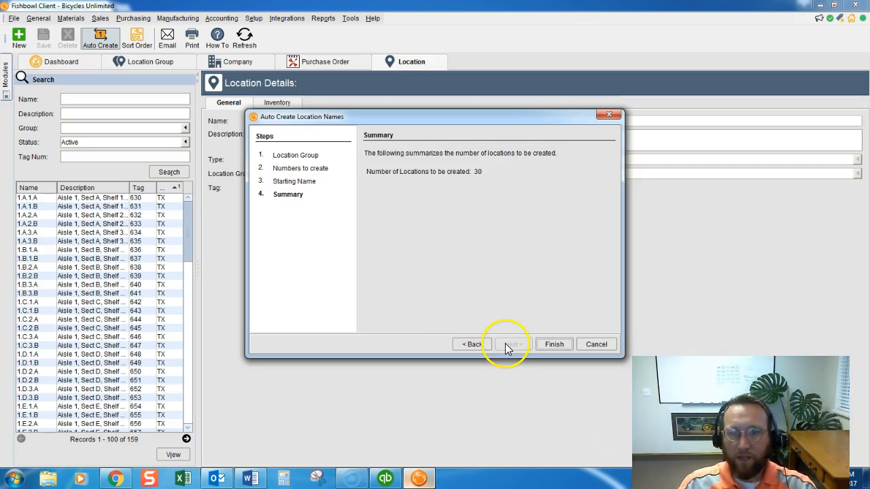
{"action": "left_click", "coordinate": [553, 344]}
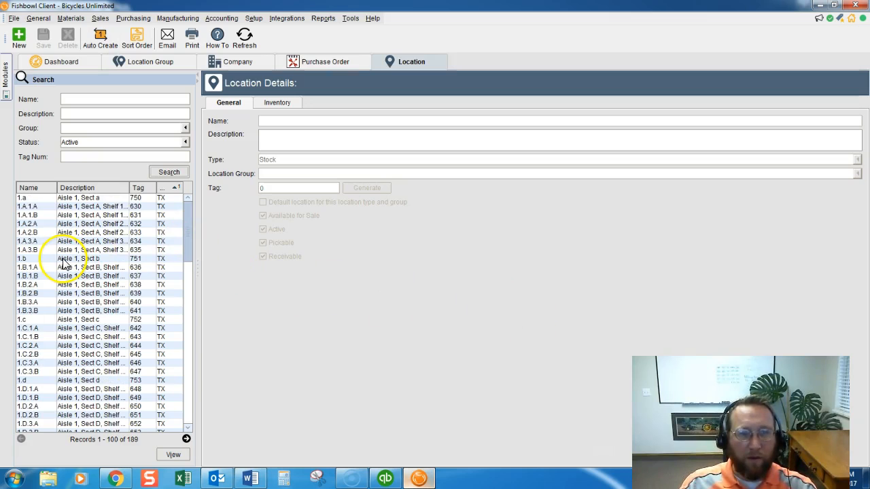
{"action": "scroll", "scroll_direction": "down", "scroll_amount": 3}
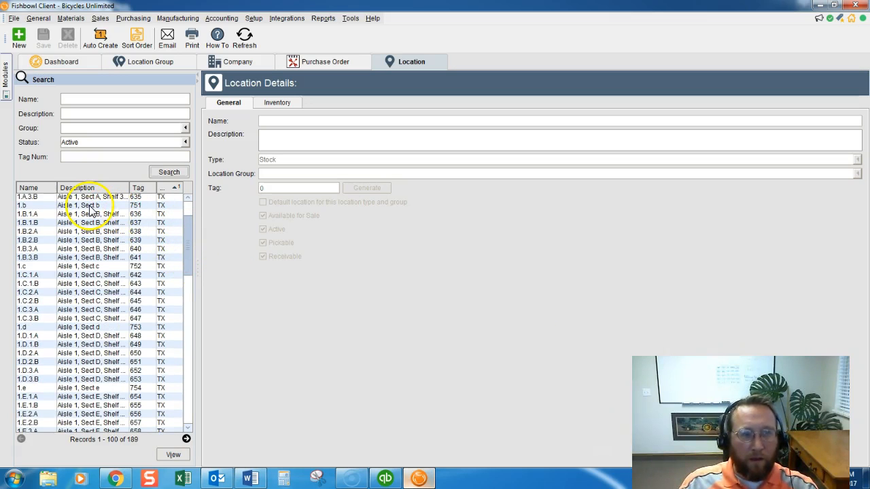
{"action": "left_click", "coordinate": [81, 266]}
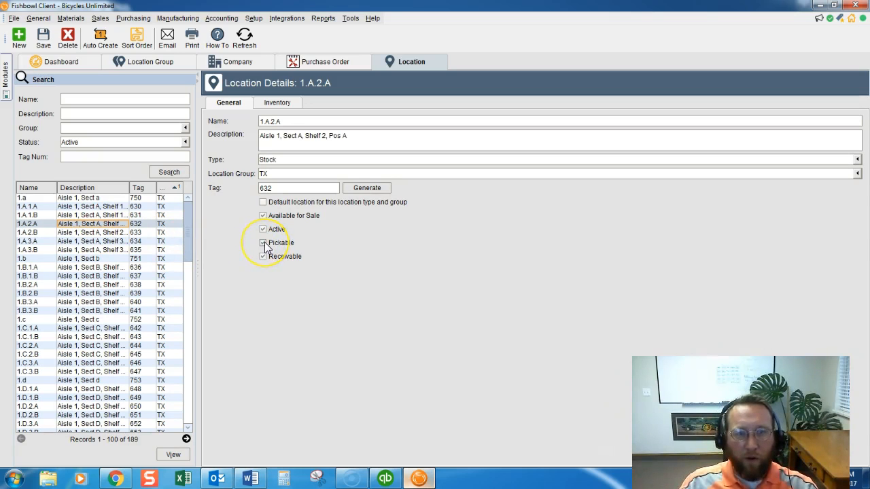
Uncheck Pickable for stock location 1.A.2.B, leaving it active and receivable.
{"action": "left_click", "coordinate": [264, 242]}
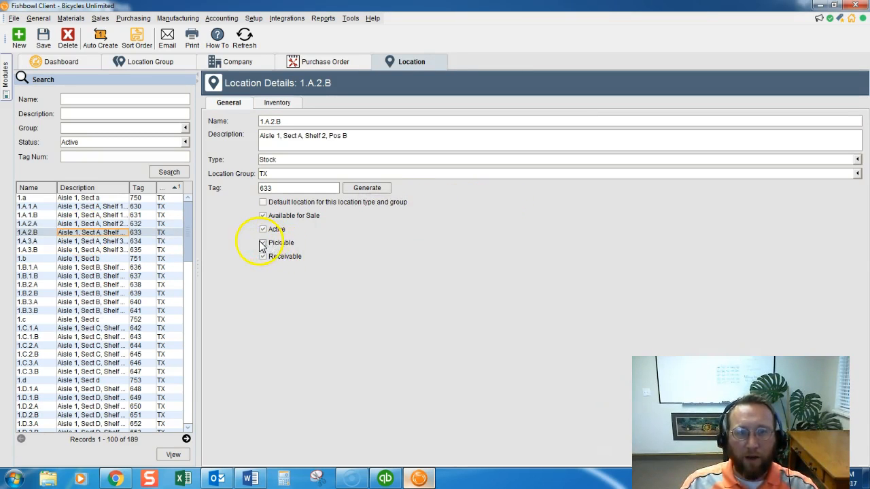
{"action": "left_click", "coordinate": [263, 242]}
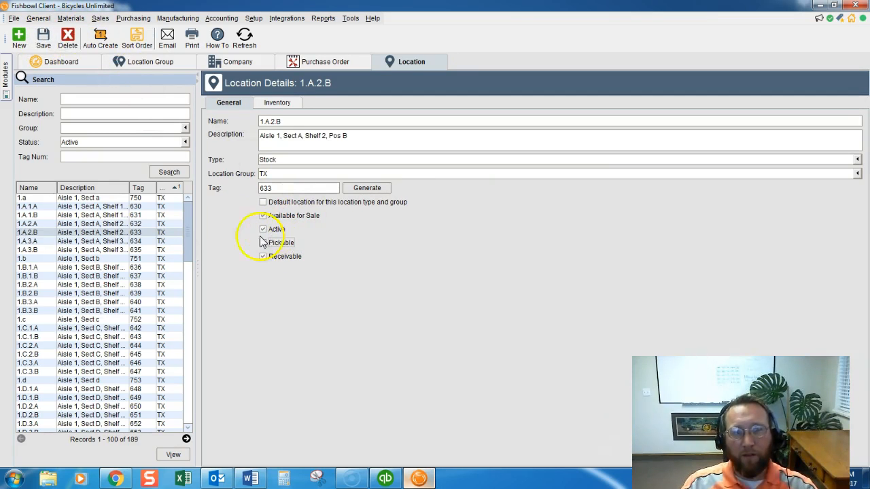
{"action": "left_click", "coordinate": [262, 243]}
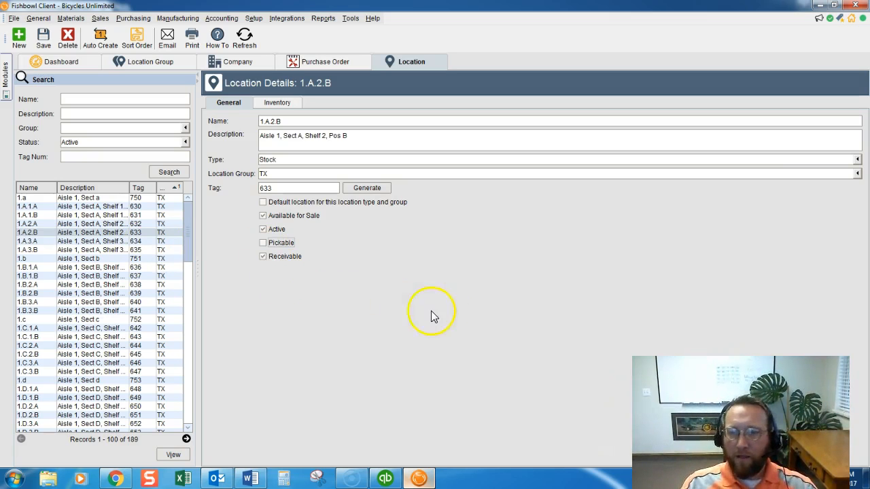
{"action": "mouse_move", "coordinate": [308, 355]}
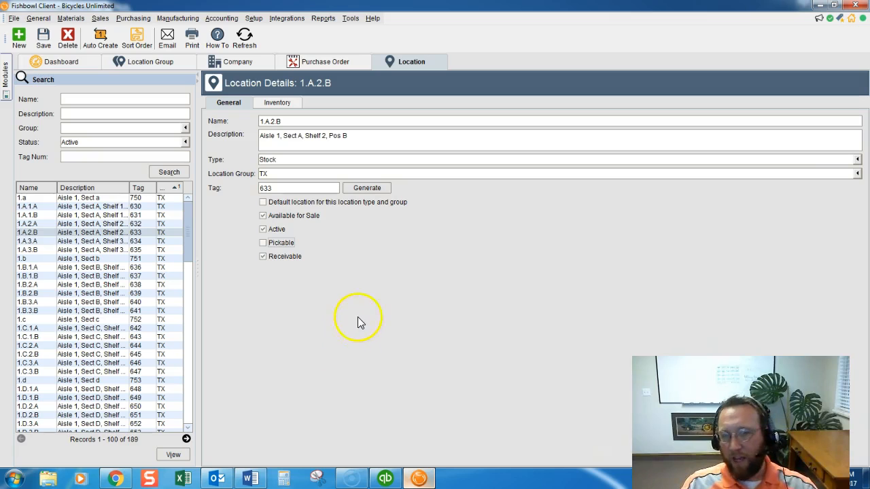
{"action": "mouse_move", "coordinate": [365, 318]}
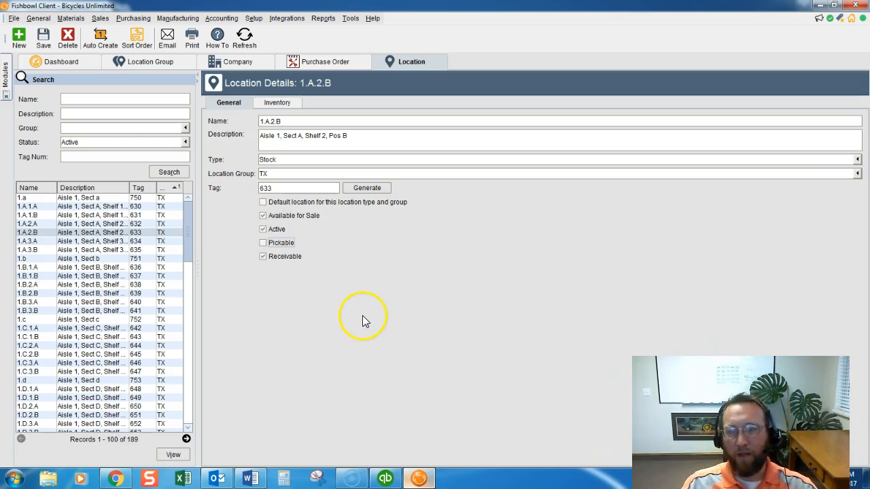
{"action": "mouse_move", "coordinate": [296, 354]}
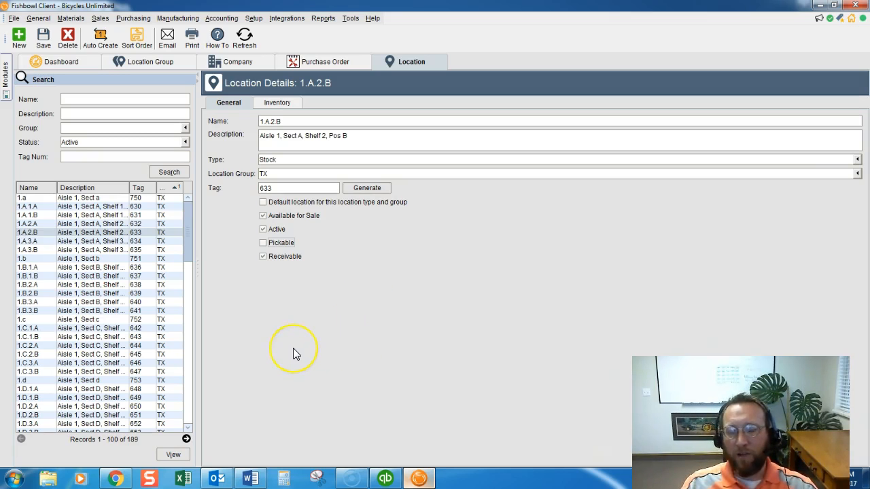